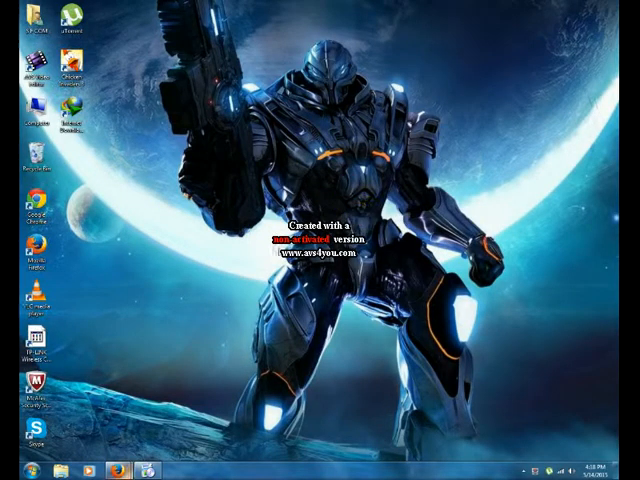
Launch Firefox from the Windows desktop so its start page appears
{"action": "left_click", "coordinate": [116, 468]}
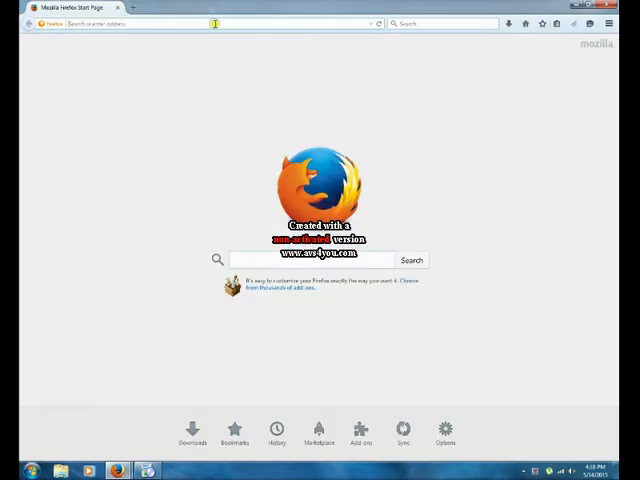
{"action": "type", "text": "www.poki.nl"}
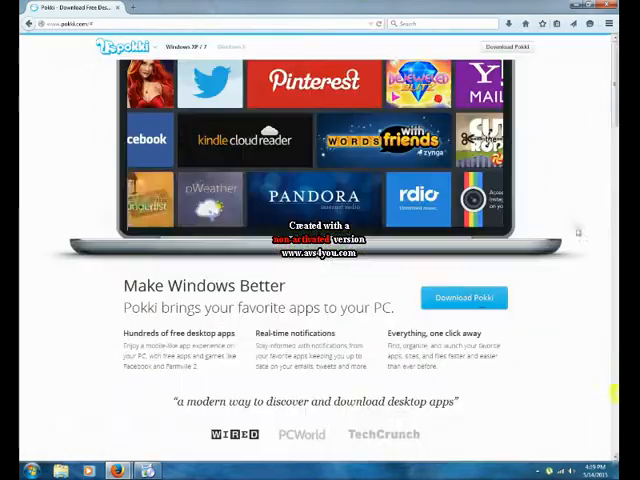
{"action": "left_click", "coordinate": [464, 296]}
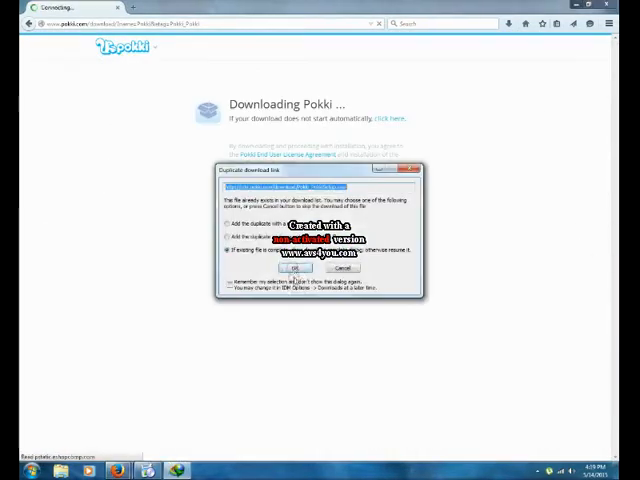
{"action": "left_click", "coordinate": [294, 268]}
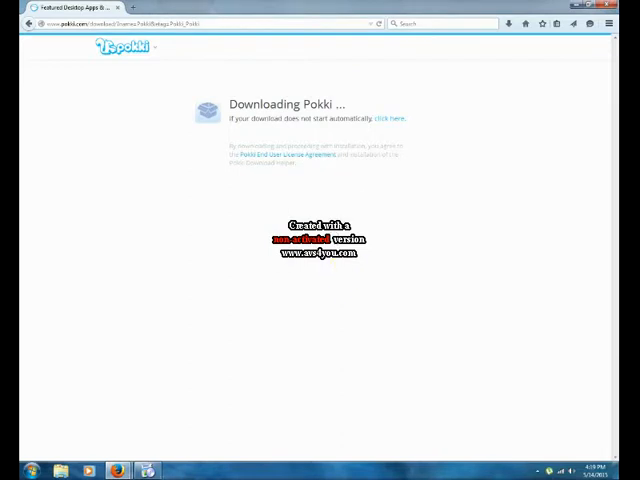